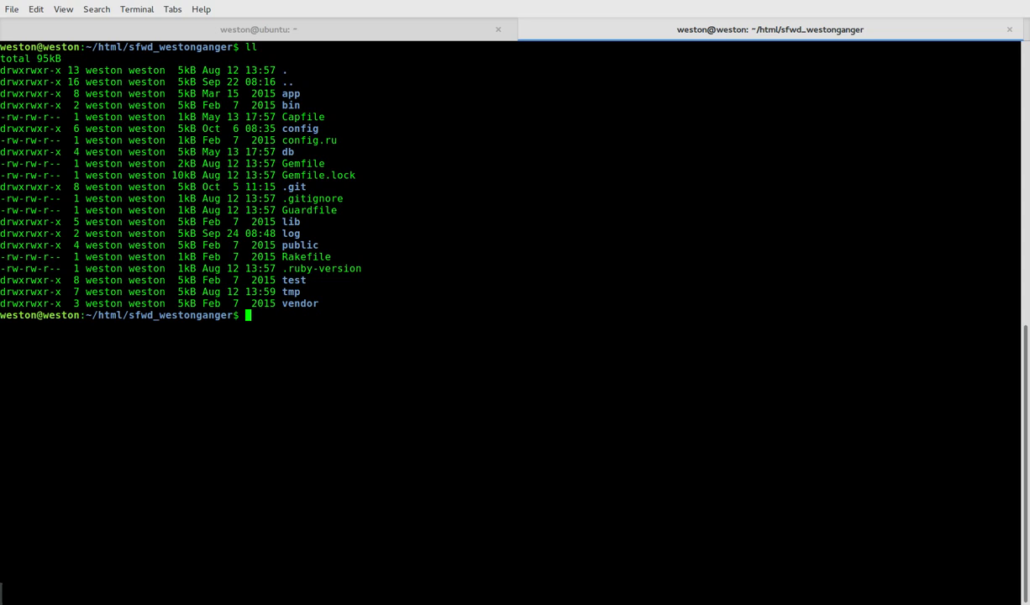
Step: Write vim config/application.rb at the terminal prompt, not yet run
{"action": "type", "text": "vim c"}
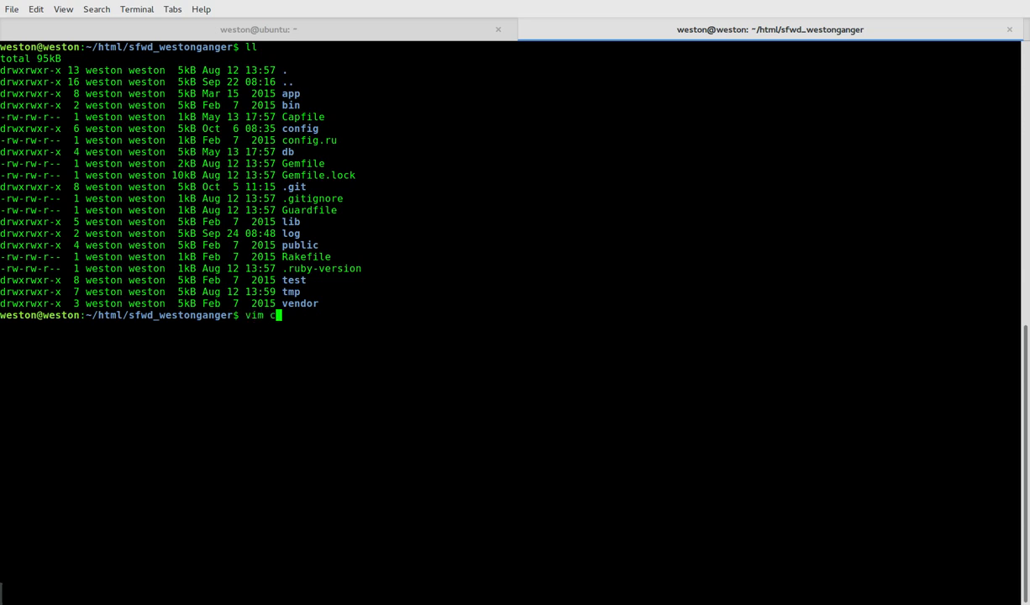
{"action": "type", "text": "onfig/application.rb"}
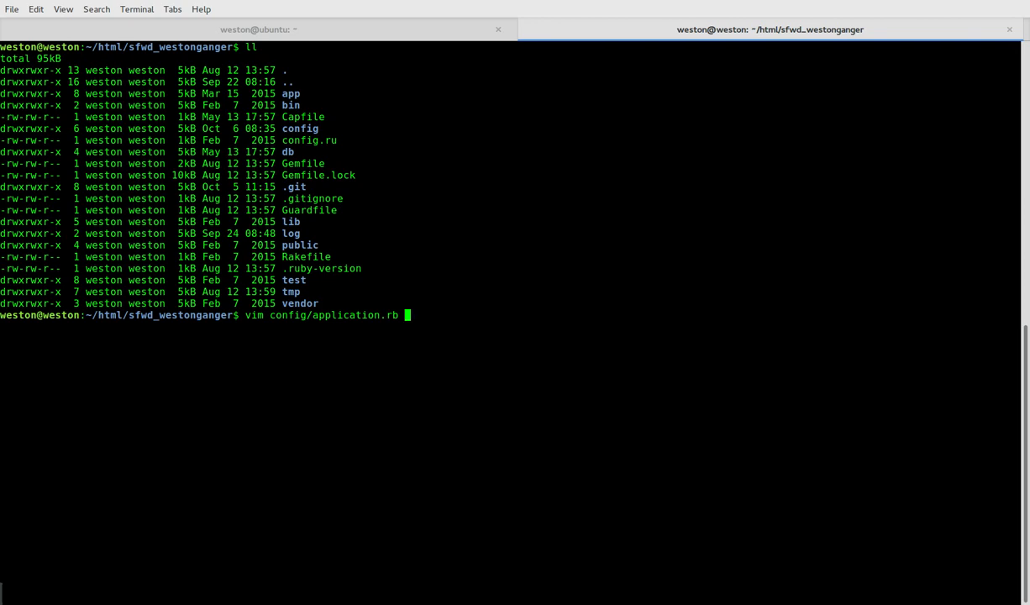
Step: Launch Vim on the file and start a new line: config.logger = Logger.new
{"action": "key", "text": "Return"}
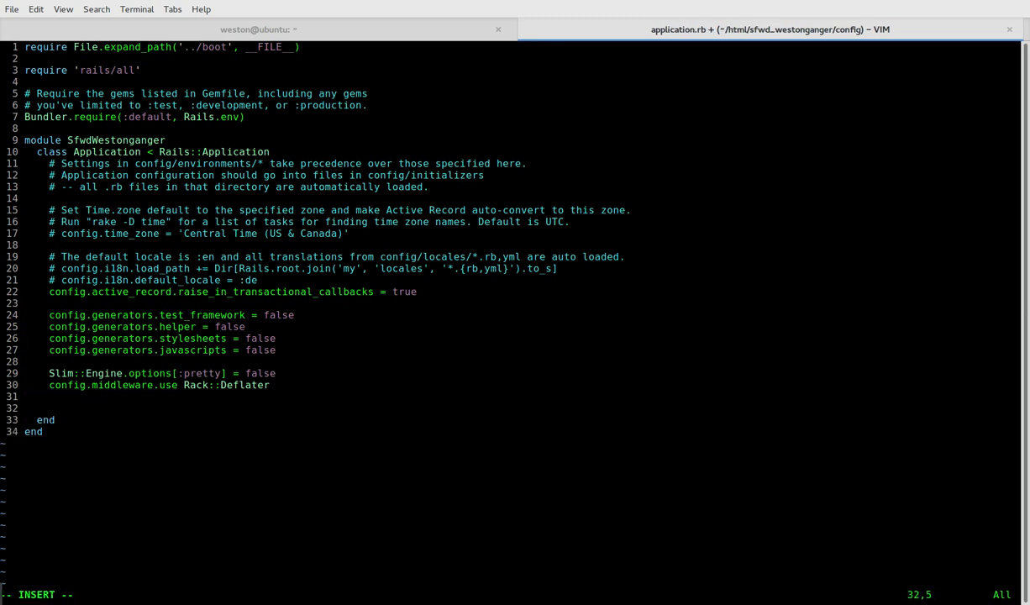
{"action": "type", "text": "config"}
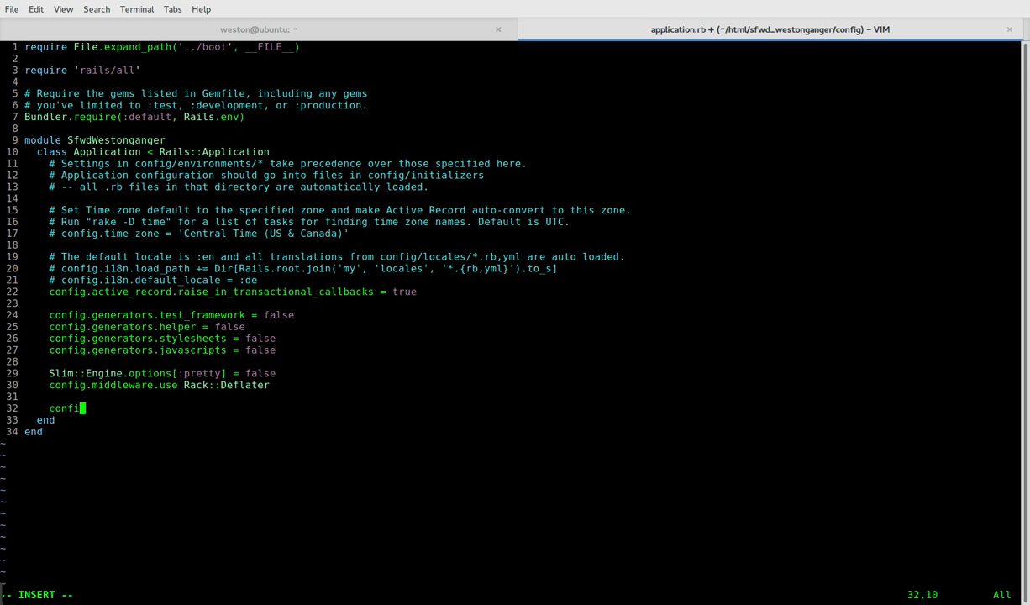
{"action": "type", "text": "g.logger"}
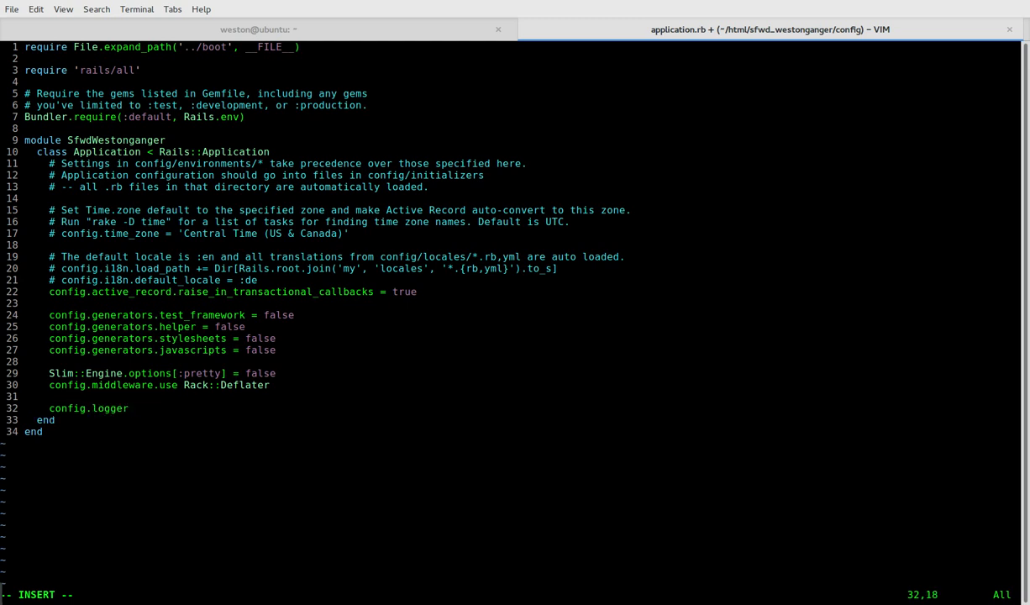
{"action": "type", "text": "="}
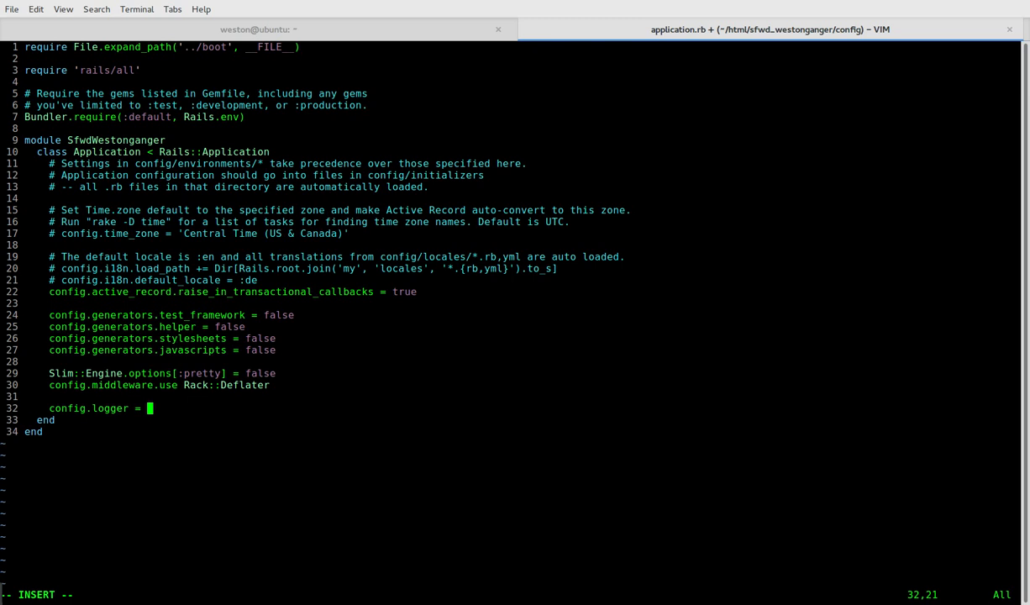
{"action": "type", "text": "Logger.new"}
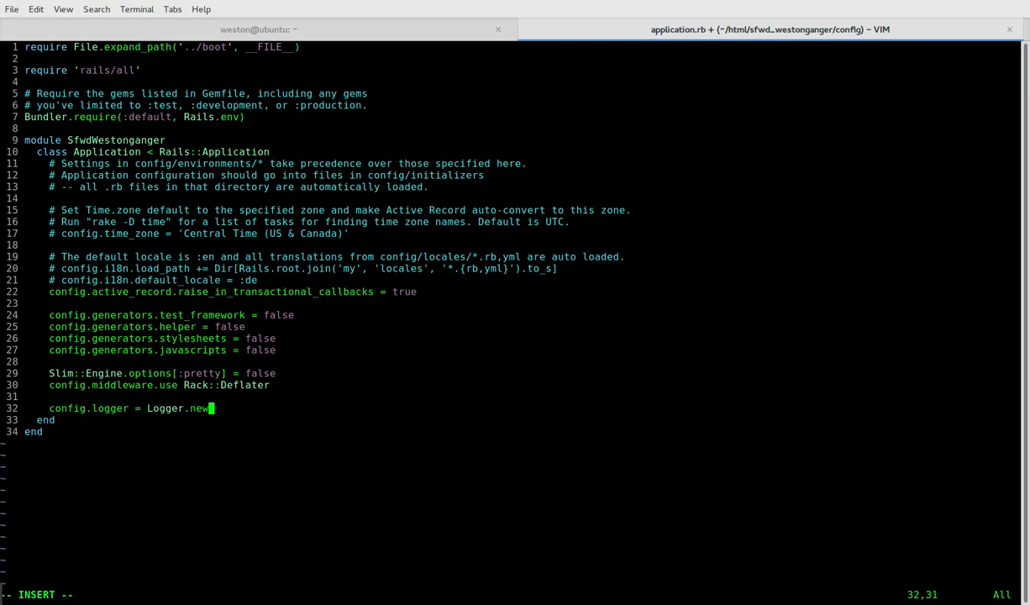
Step: Continue the line with the argument (config.paths['log'].first
{"action": "type", "text": "(config."}
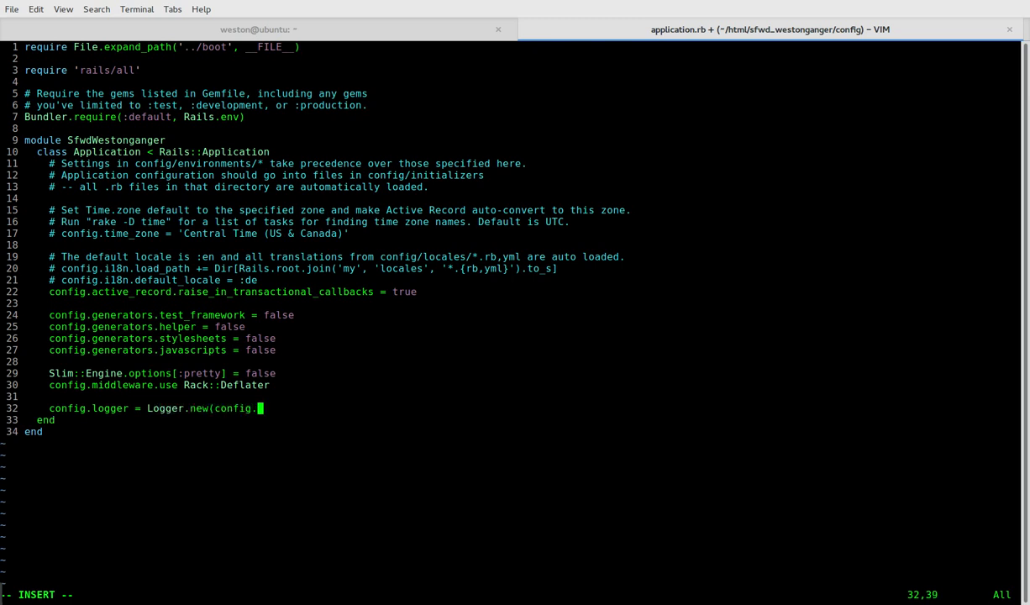
{"action": "type", "text": "paths["}
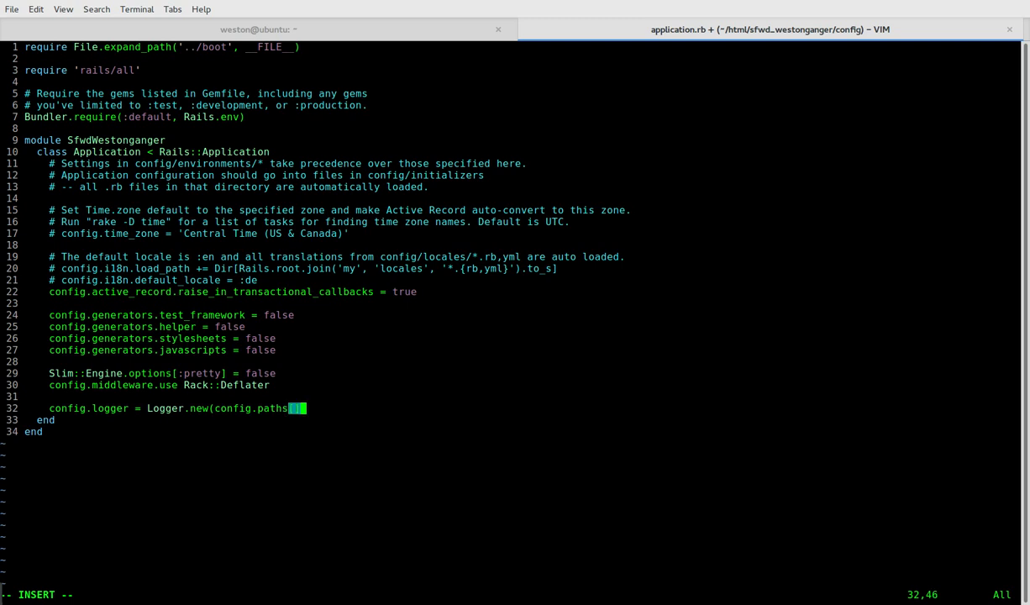
{"action": "type", "text": "['"}
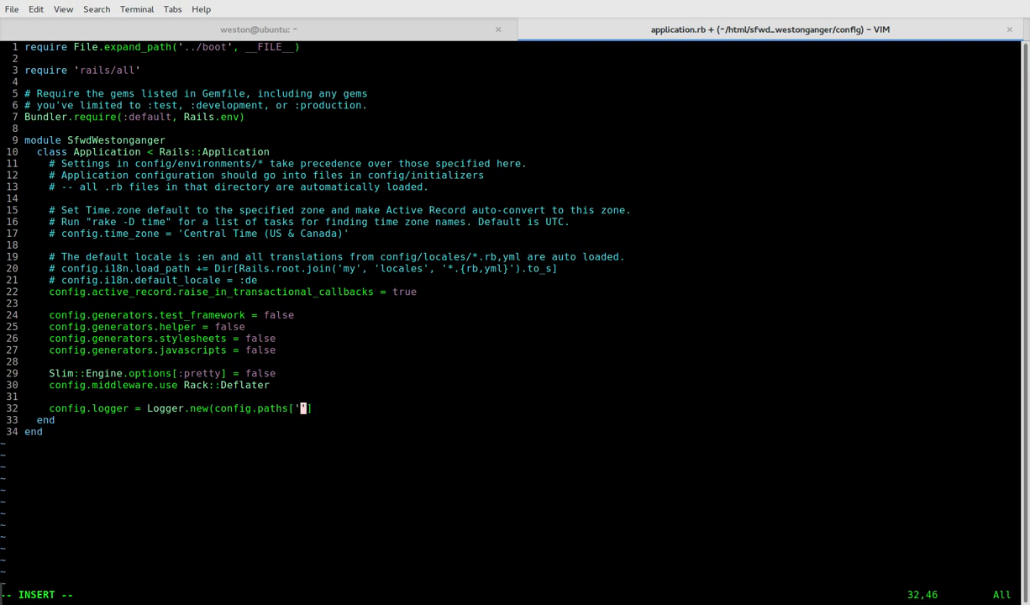
{"action": "type", "text": "log"}
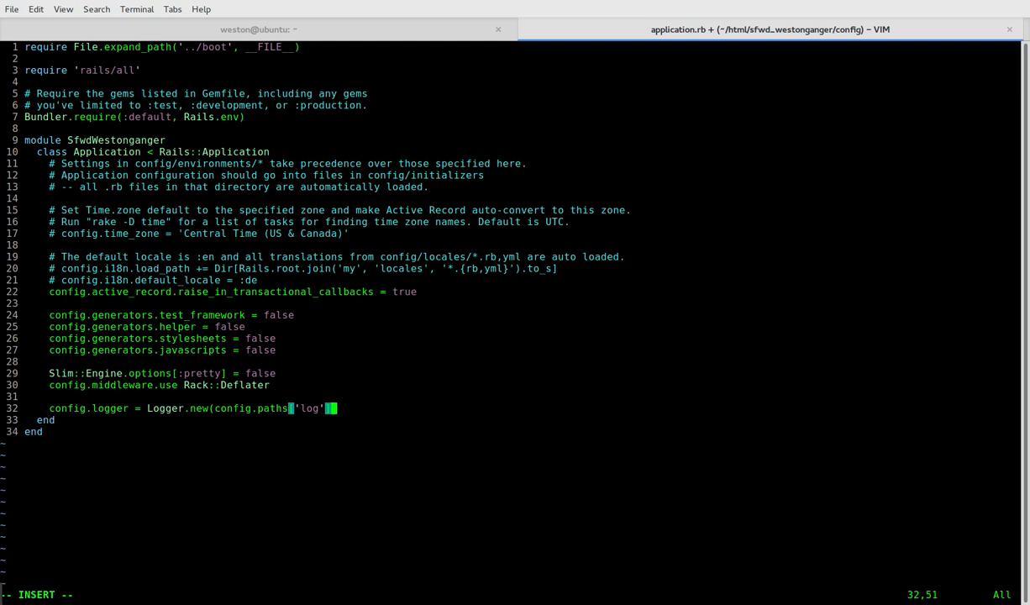
{"action": "type", "text": "].first"}
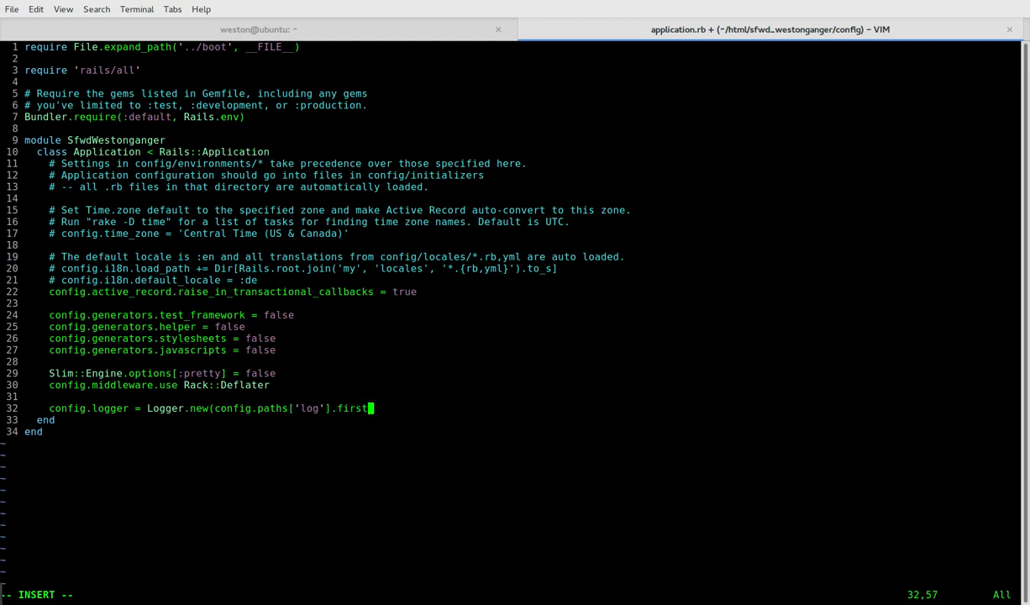
Step: Extend the logger call with , 5, 20.megabytes for 5 old files and size
{"action": "type", "text": ","}
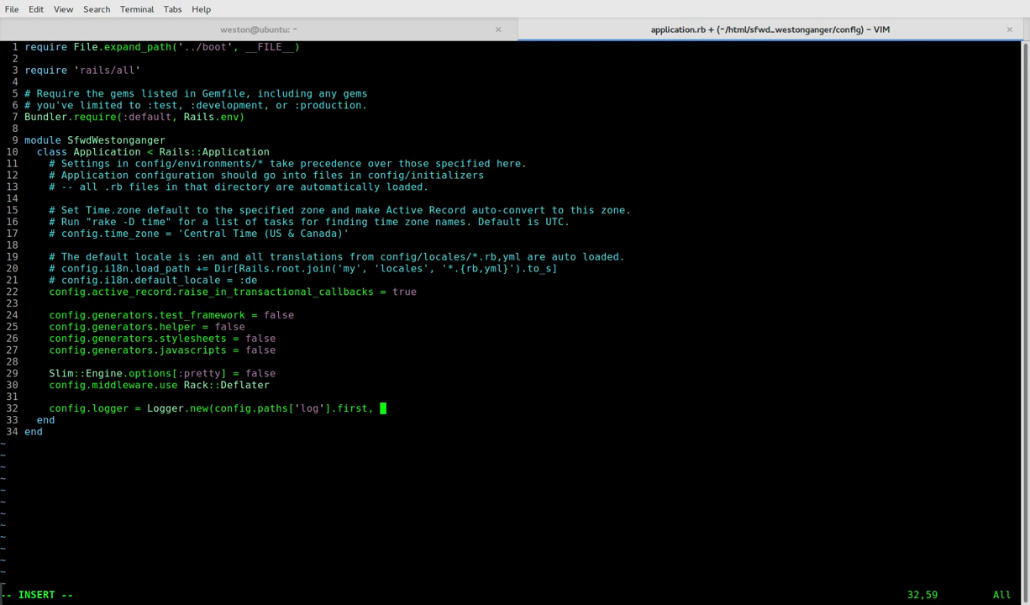
{"action": "type", "text": "5"}
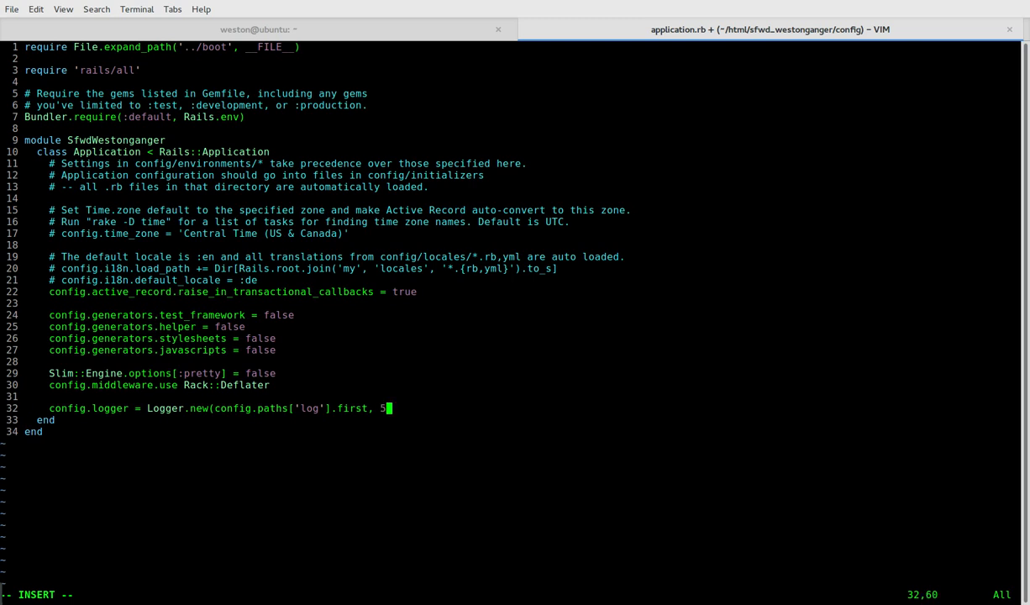
{"action": "type", "text": ","}
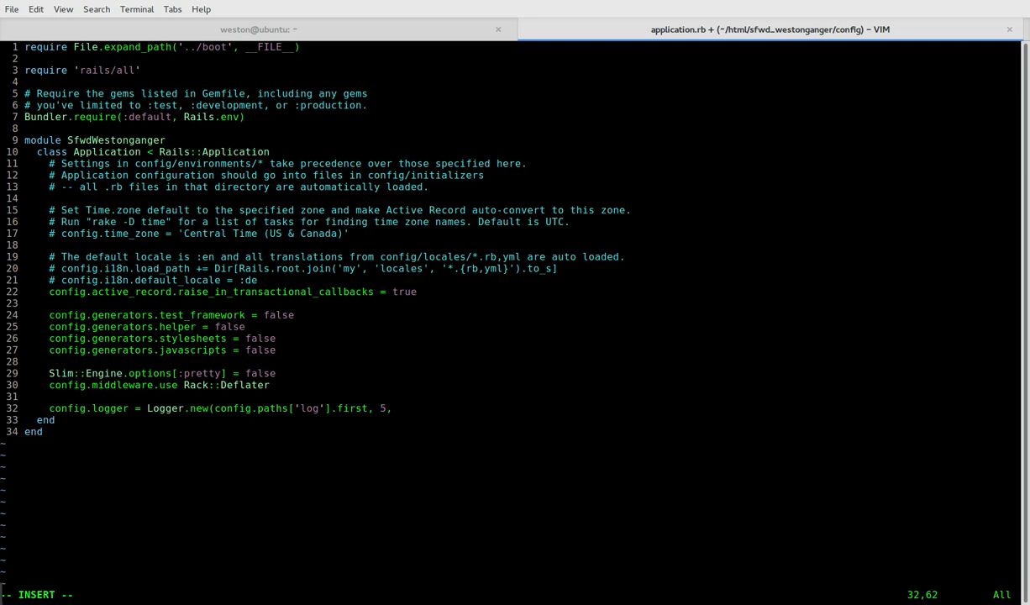
{"action": "type", "text": "20.m"}
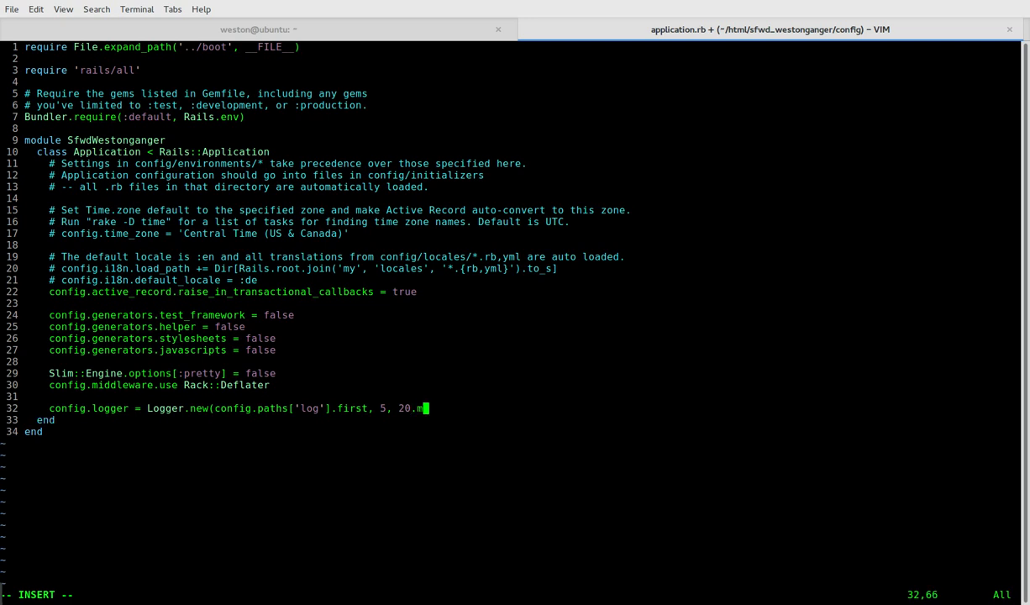
{"action": "type", "text": "egab"}
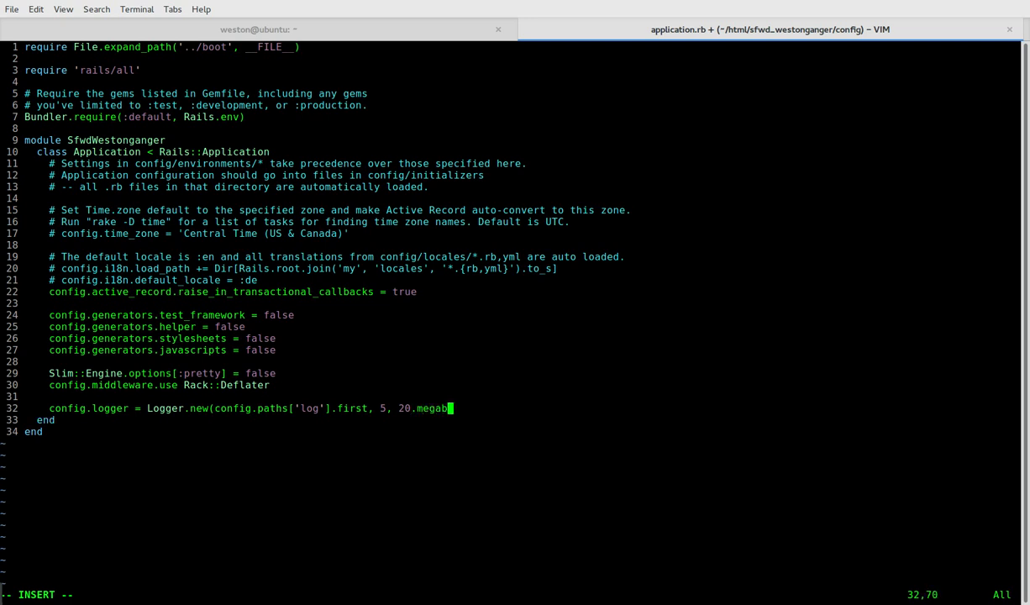
{"action": "type", "text": "ytes"}
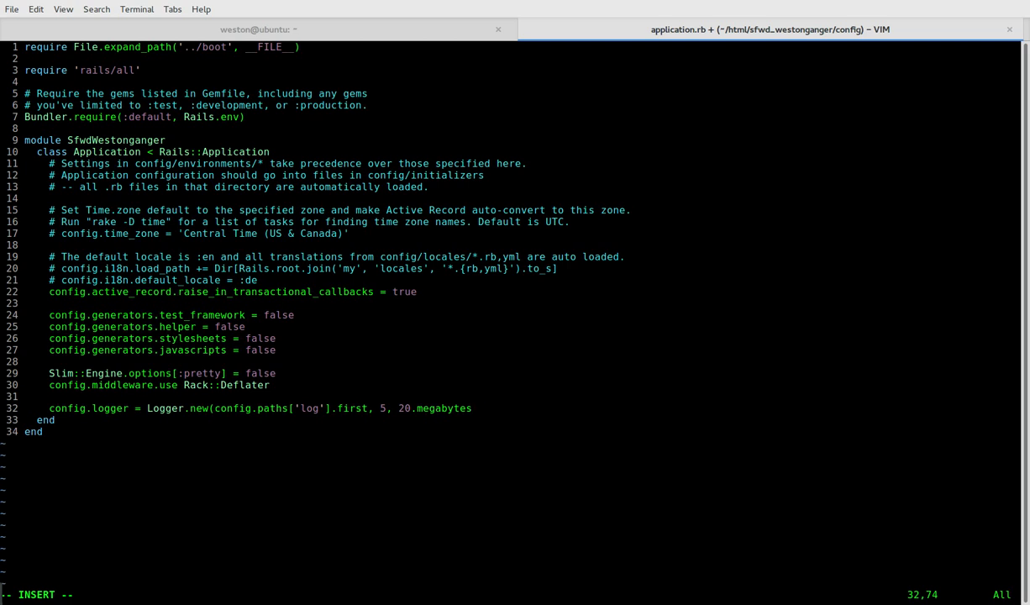
Step: Replace the .megabytes suffix so the size argument reads 20*1024
{"action": "key", "text": "Left"}
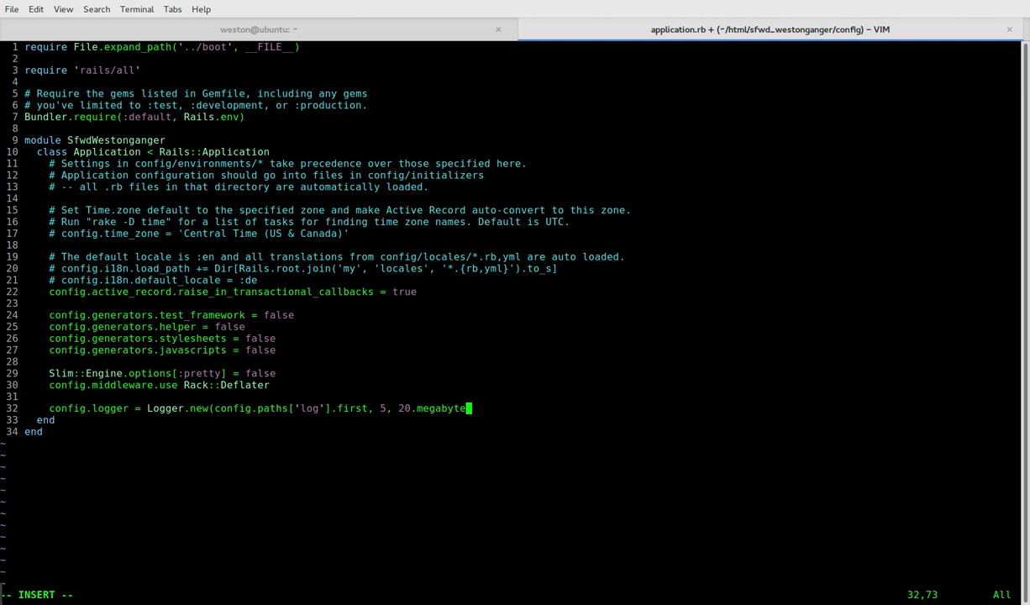
{"action": "key", "text": "BackSpace"}
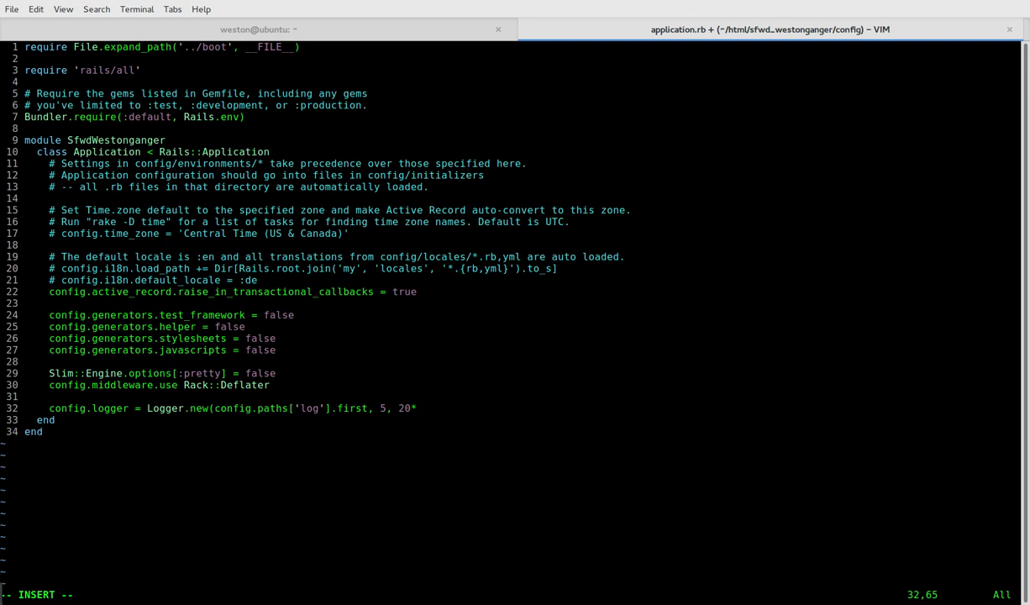
{"action": "type", "text": "10"}
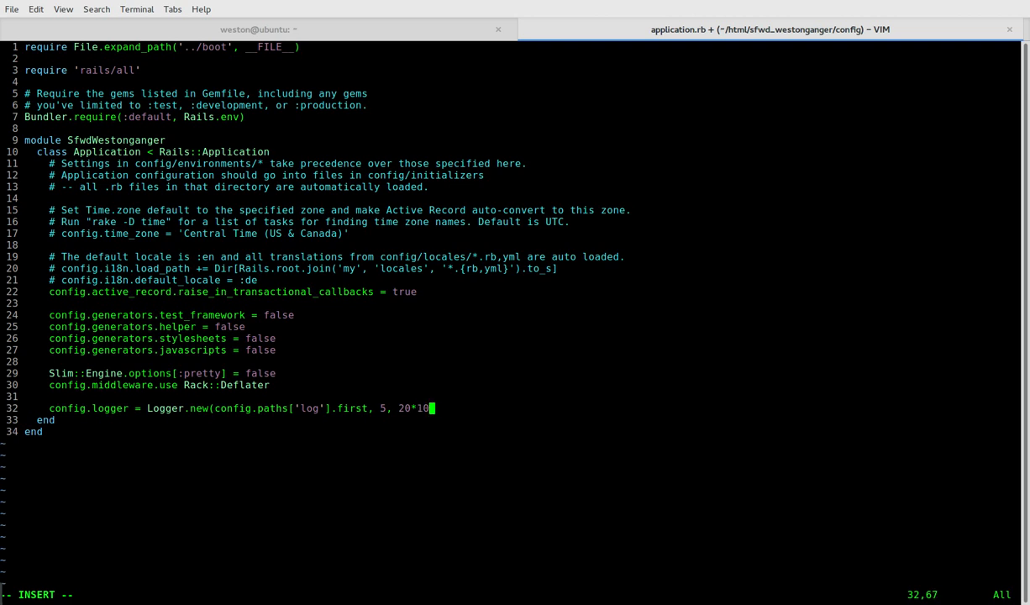
{"action": "type", "text": "24"}
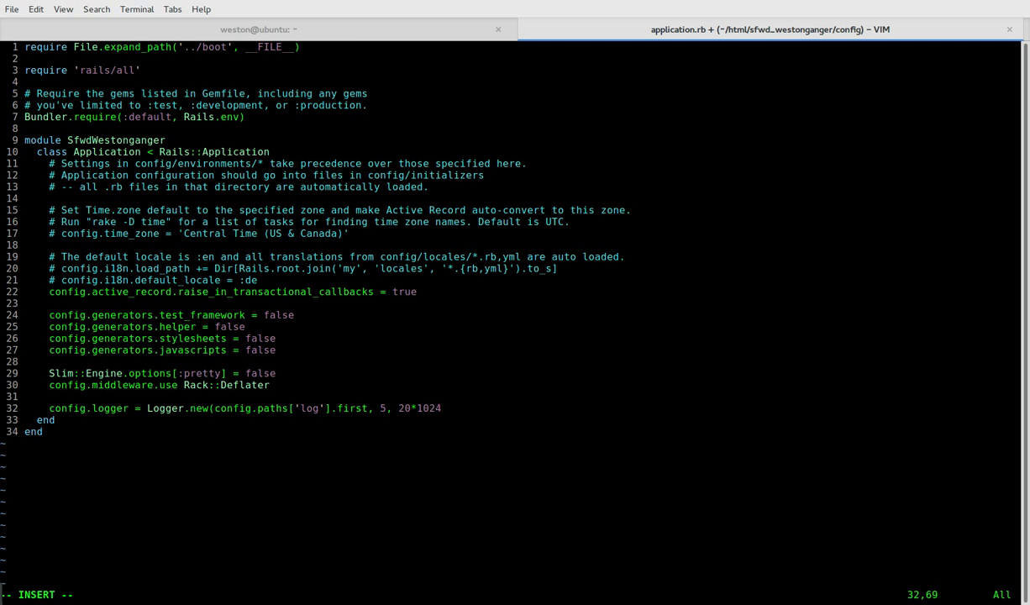